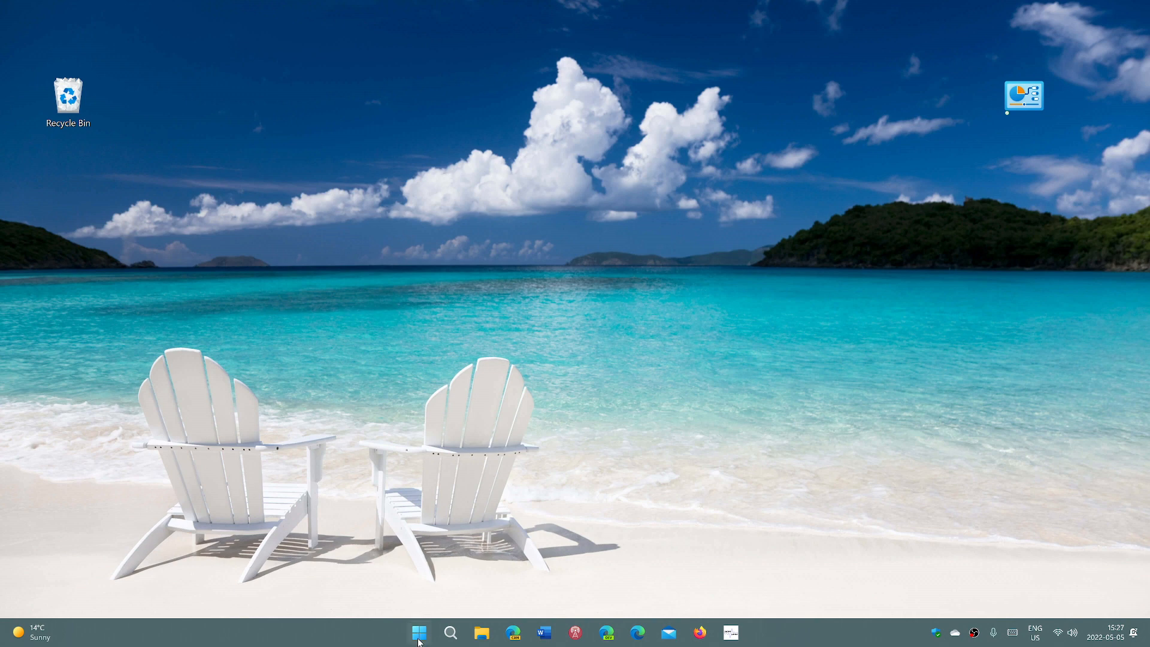
{"action": "mouse_move", "coordinate": [847, 329]}
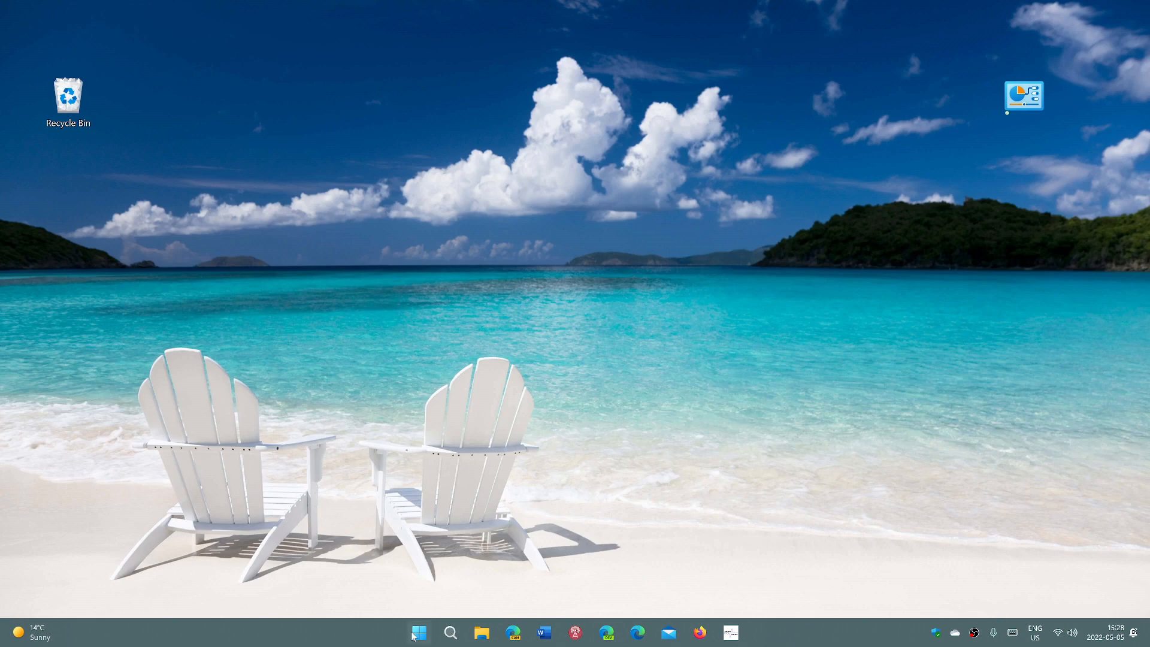
Step: Launch Settings from the Start menu and go to the Windows Update page
{"action": "left_click", "coordinate": [419, 632]}
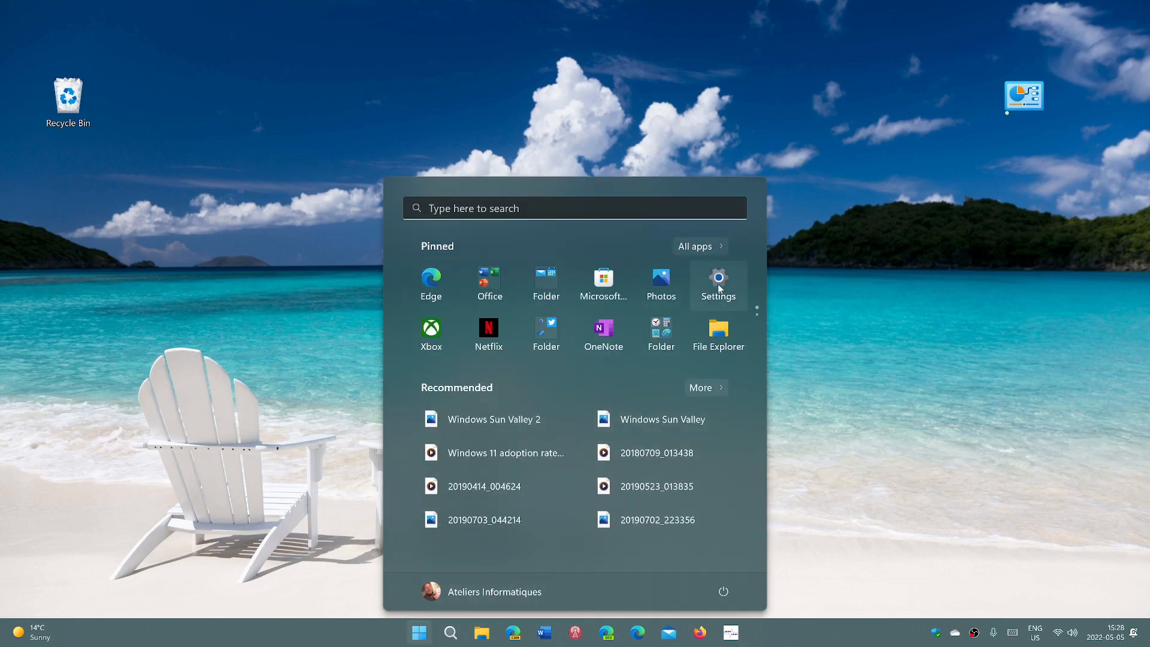
{"action": "left_click", "coordinate": [718, 284]}
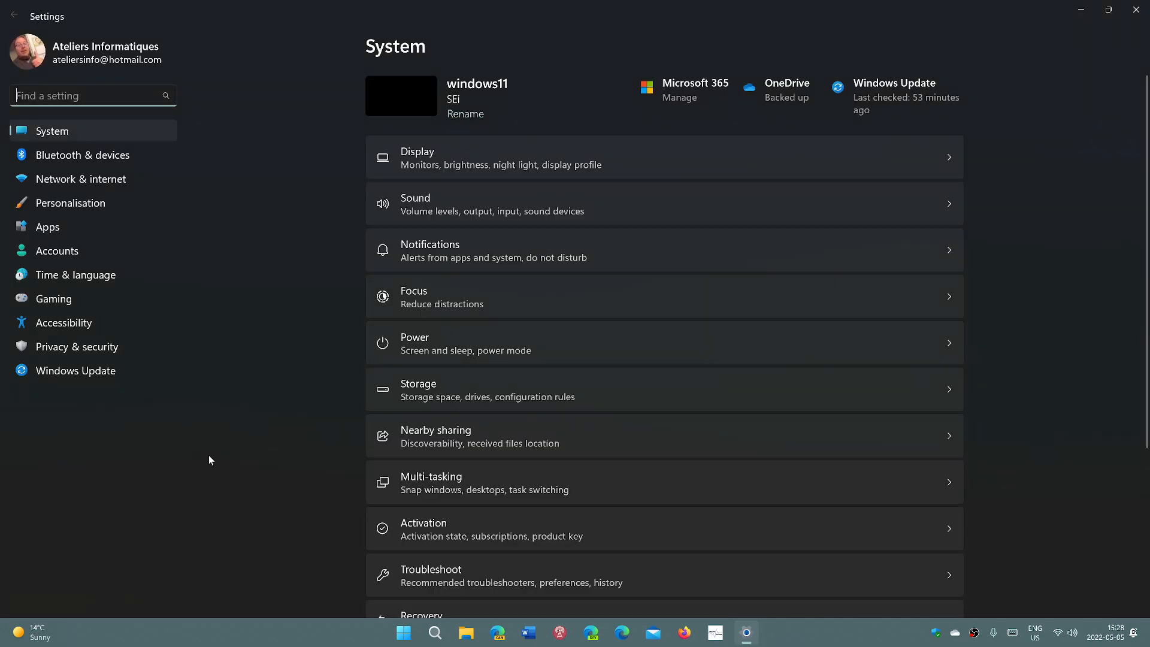
{"action": "left_click", "coordinate": [75, 370]}
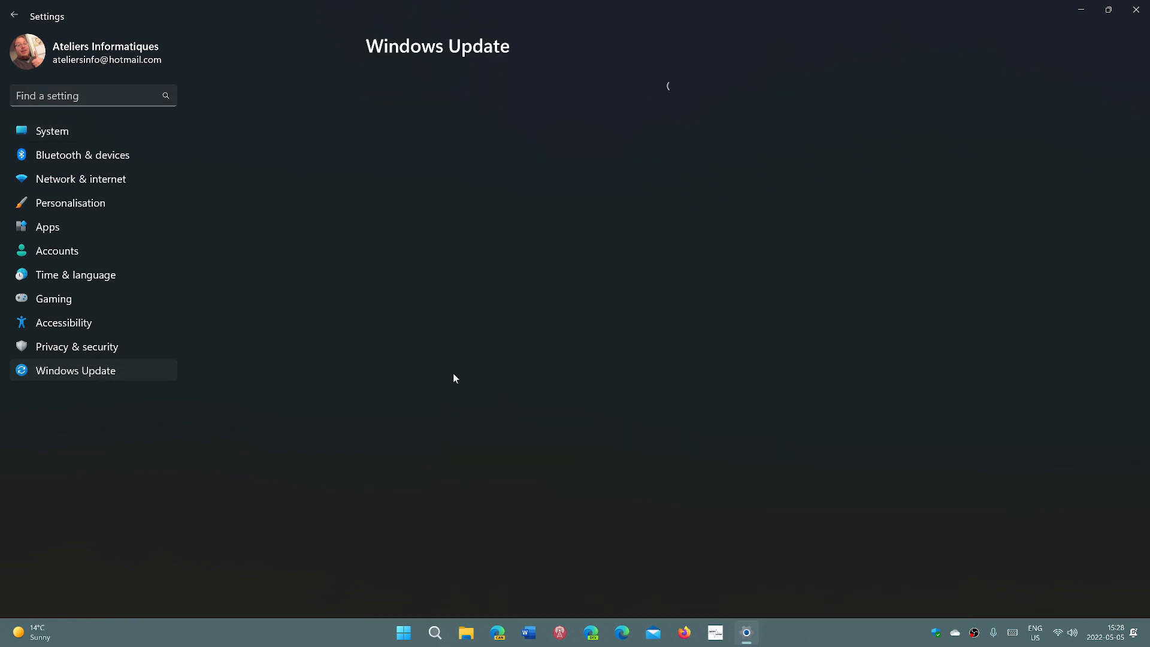